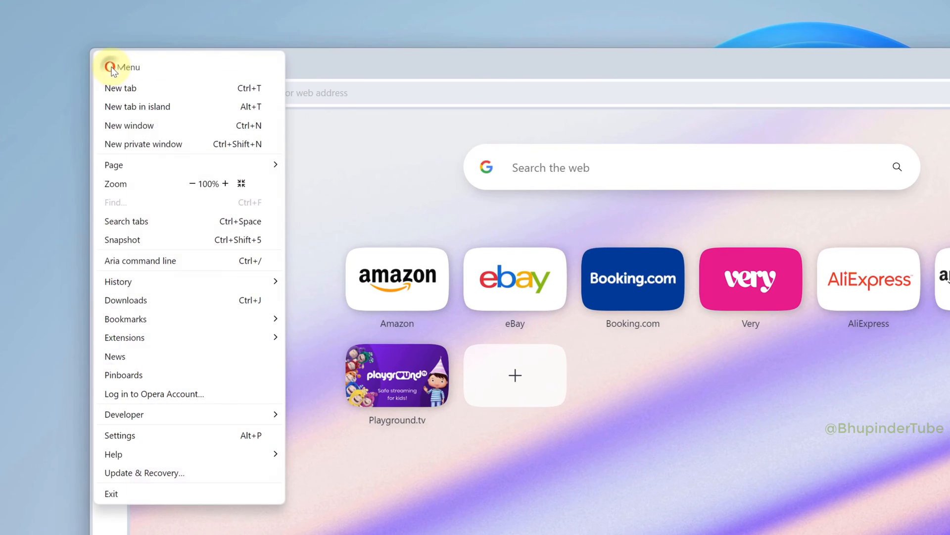
pyautogui.moveTo(188, 317)
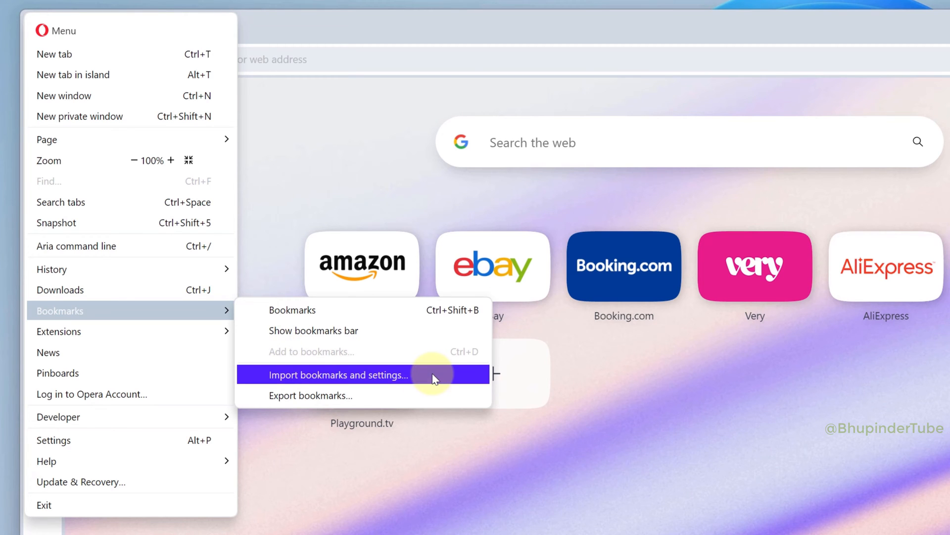
# - Bring up Opera's Import bookmarks and settings dialog from the Bookmarks menu
pyautogui.click(337, 375)
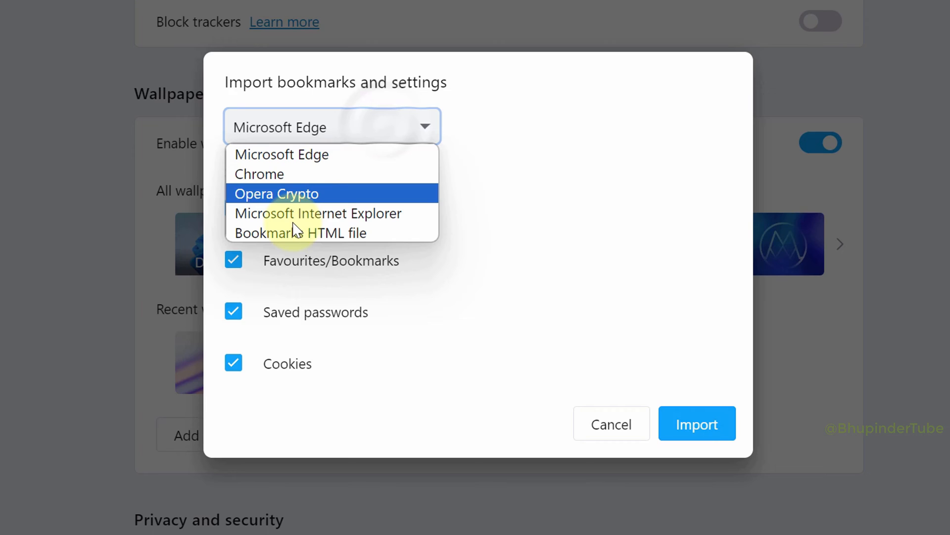
pyautogui.moveTo(377, 233)
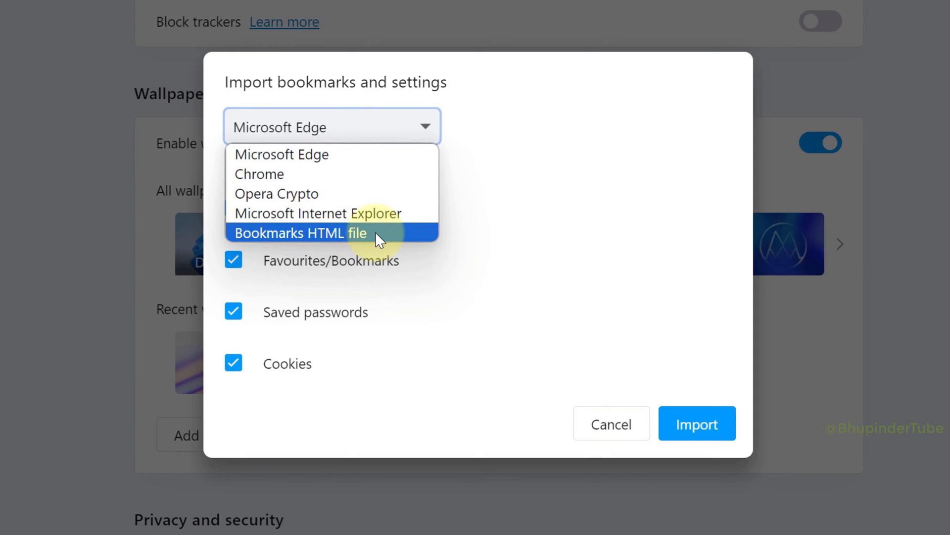
# - Choose Bookmarks HTML file as the import source and start choosing the file
pyautogui.click(301, 233)
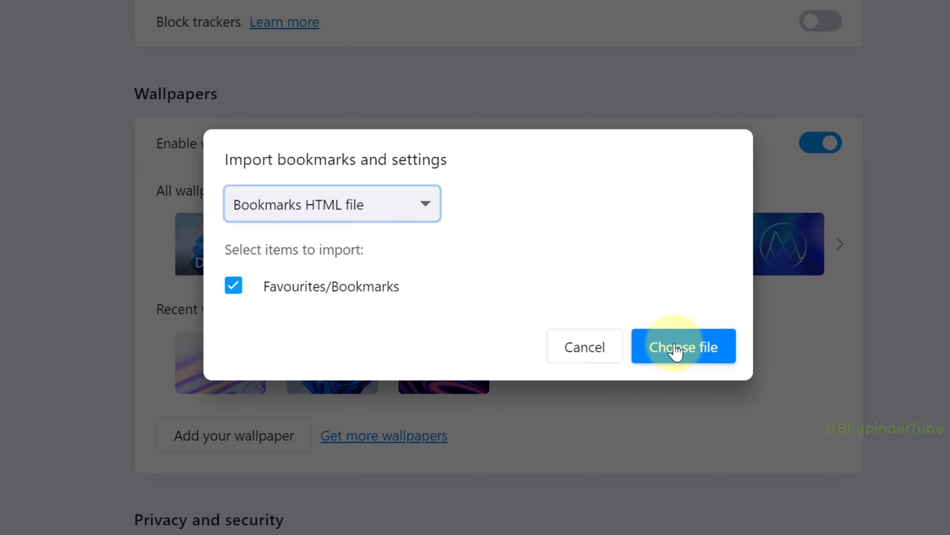
pyautogui.click(683, 347)
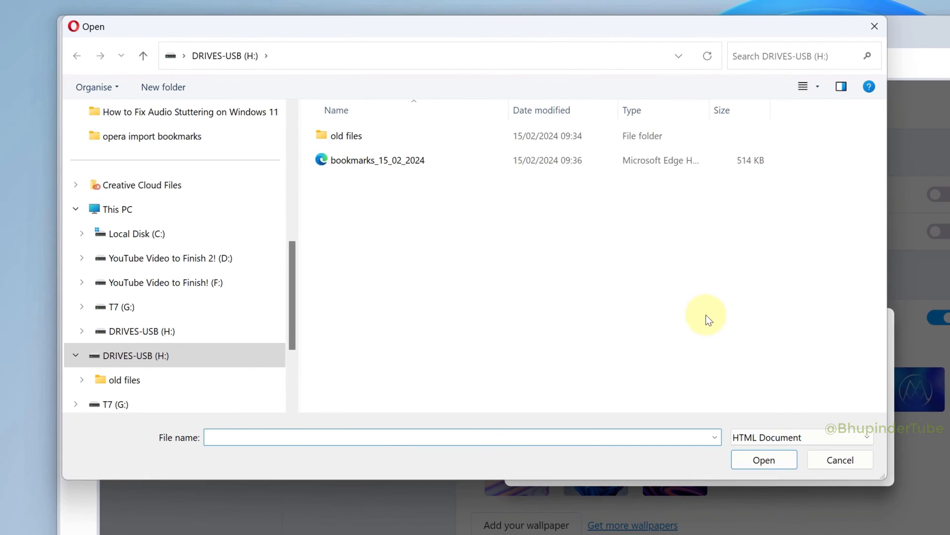
pyautogui.moveTo(643, 299)
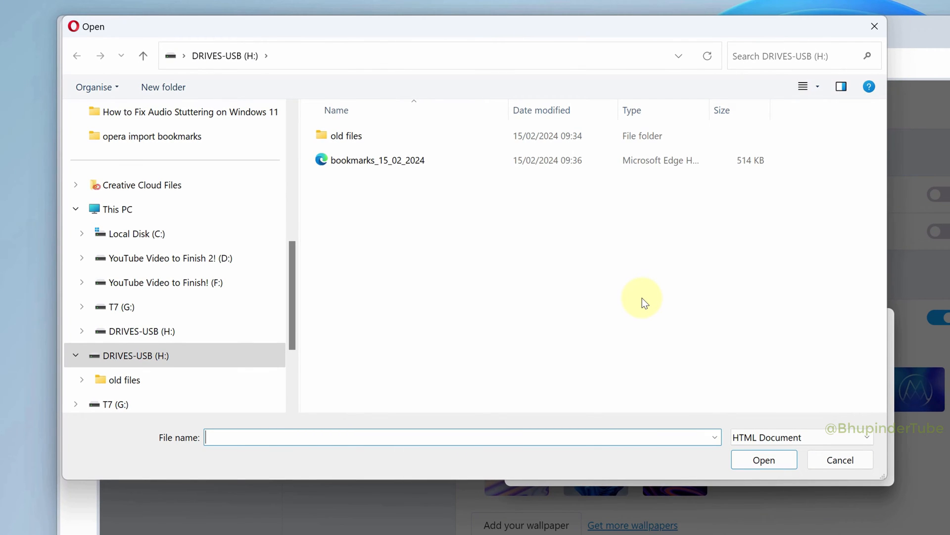
# - Import the bookmarks_15_02_2024 file from the USB drive until Opera reports it ready
pyautogui.click(377, 160)
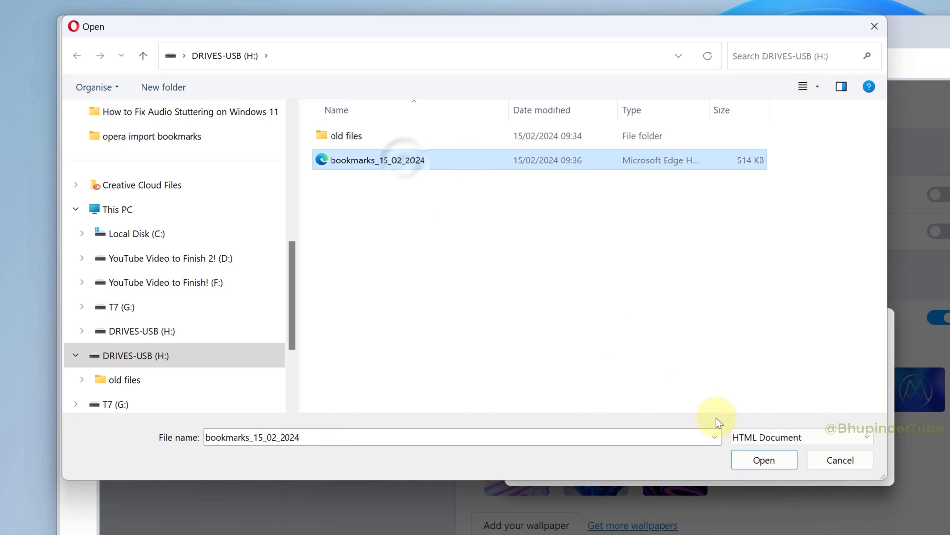
pyautogui.click(763, 458)
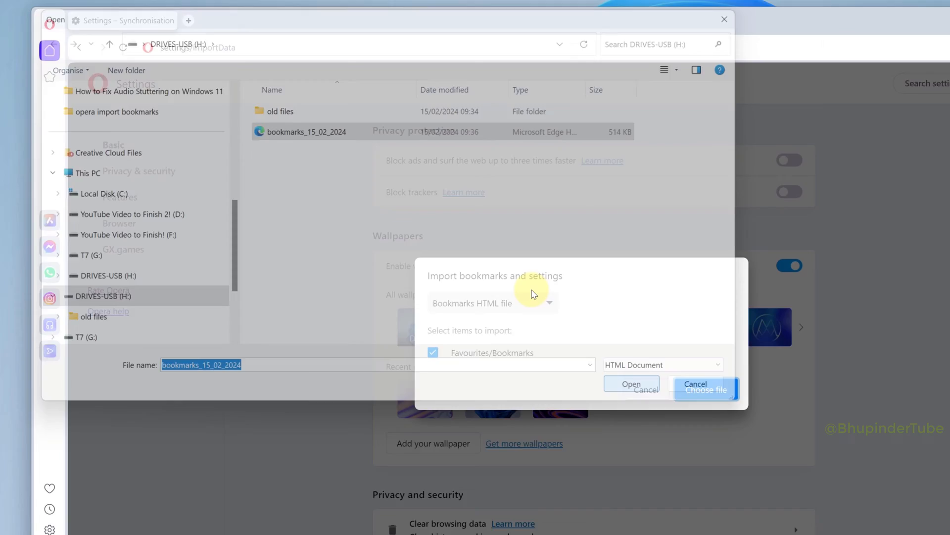
pyautogui.click(631, 384)
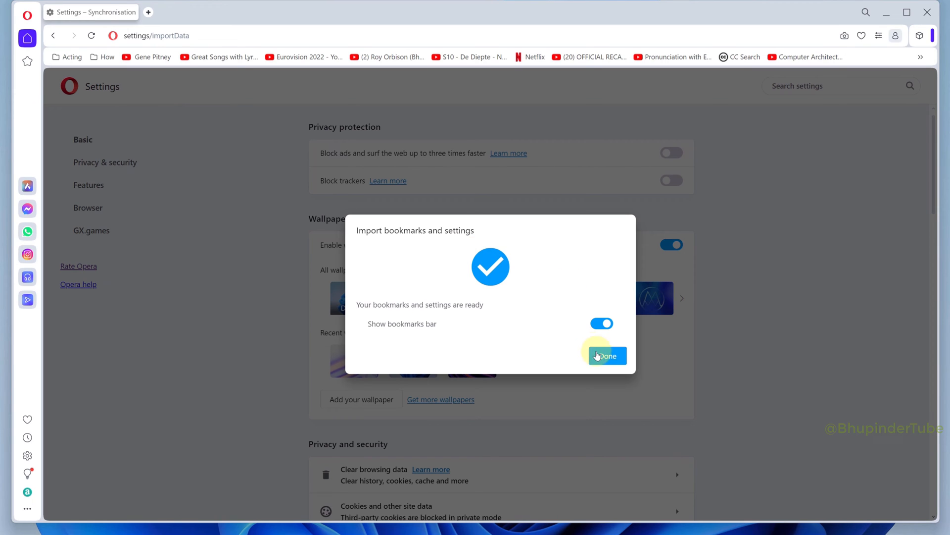
# - Dismiss the import confirmation with Done and start a fresh Speed Dial tab
pyautogui.click(605, 355)
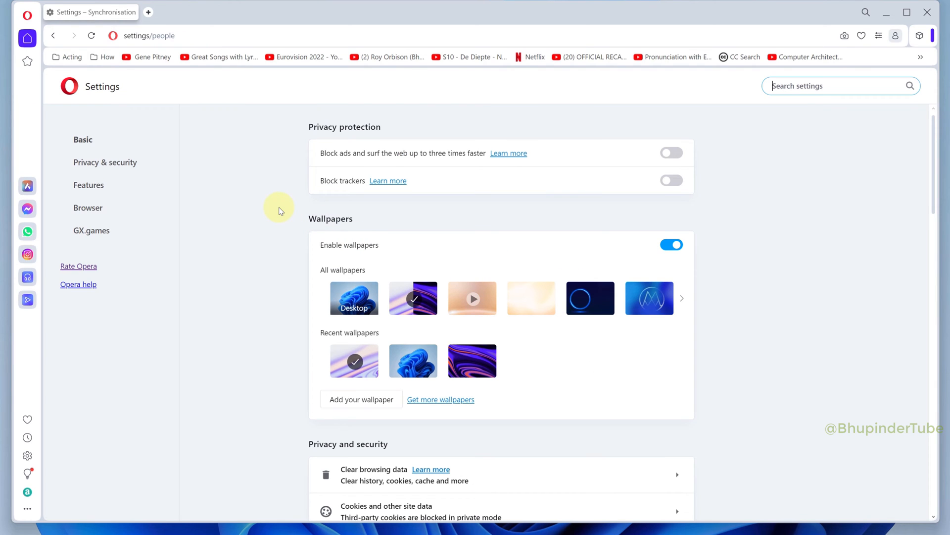
pyautogui.click(148, 12)
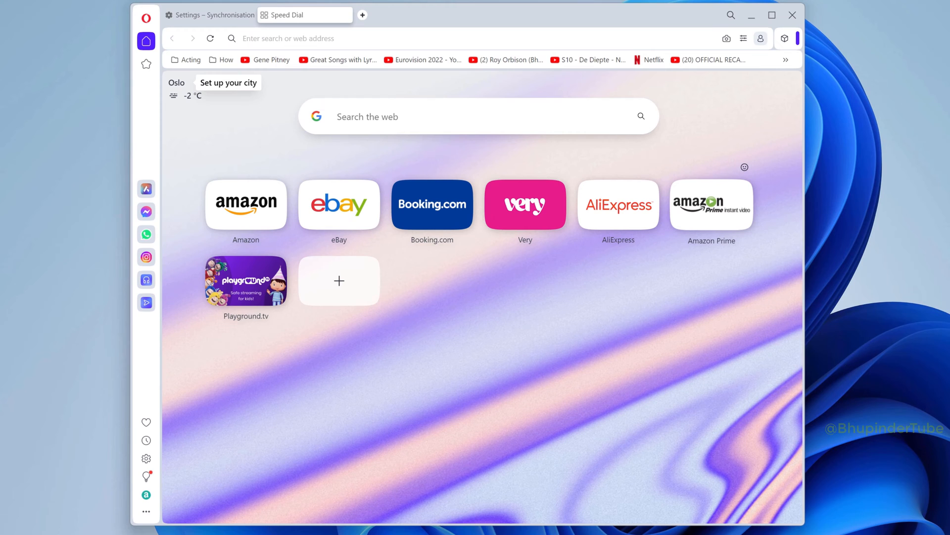
# - Reach the Bookmarks manager from the Speed Dial context menu and refresh it to list the imported items
pyautogui.rightClick(339, 200)
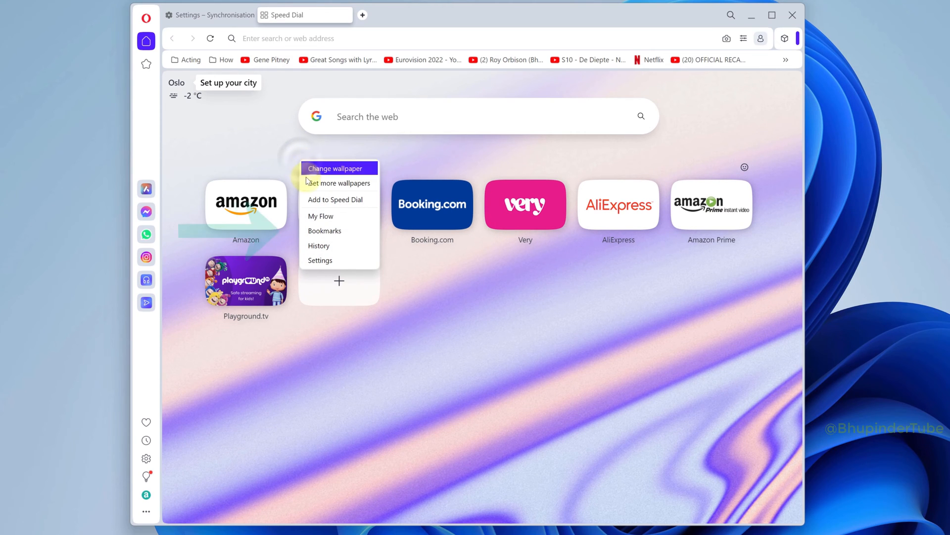
pyautogui.moveTo(339, 231)
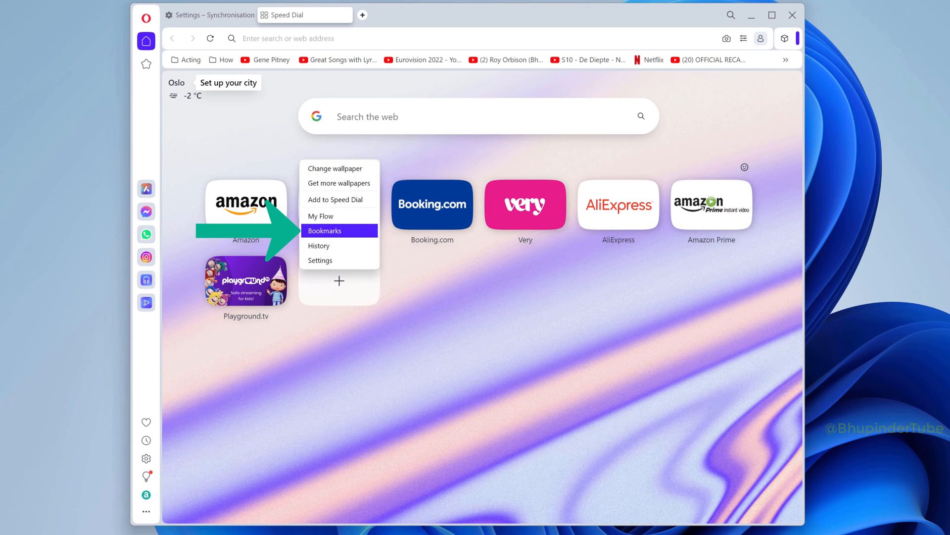
pyautogui.click(325, 230)
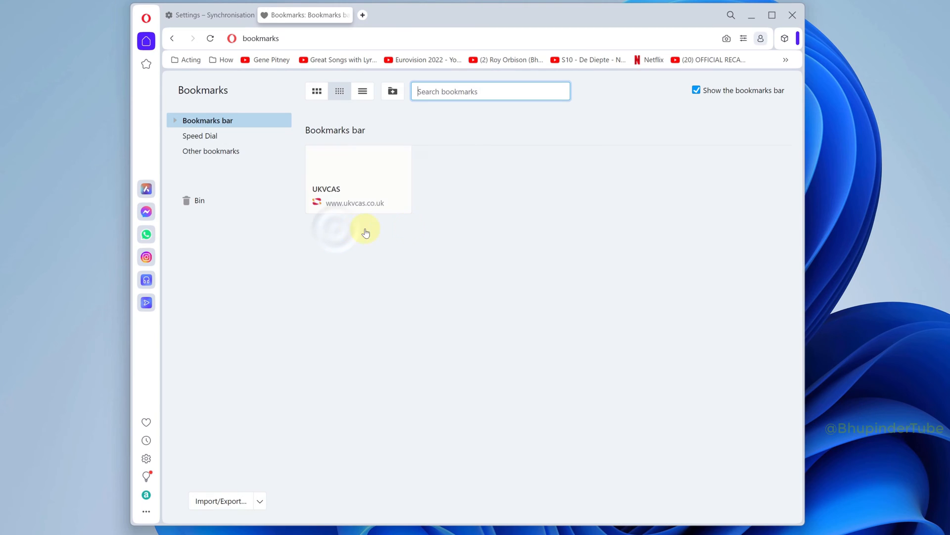
pyautogui.press('Ctrl+Shift+B')
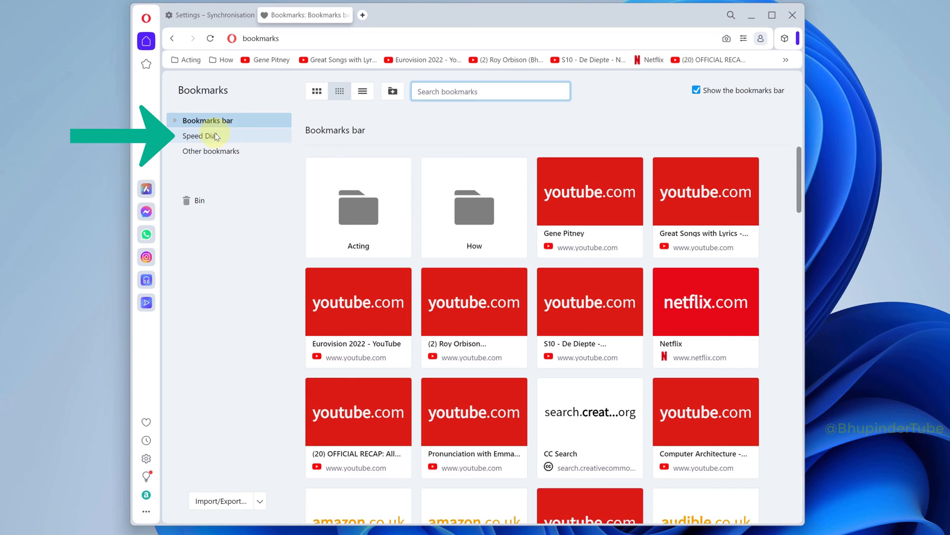
# - Move all current Speed Dial entries (Amazon, eBay, Booking.com) to the Bin, then return to Bookmarks bar
pyautogui.click(201, 135)
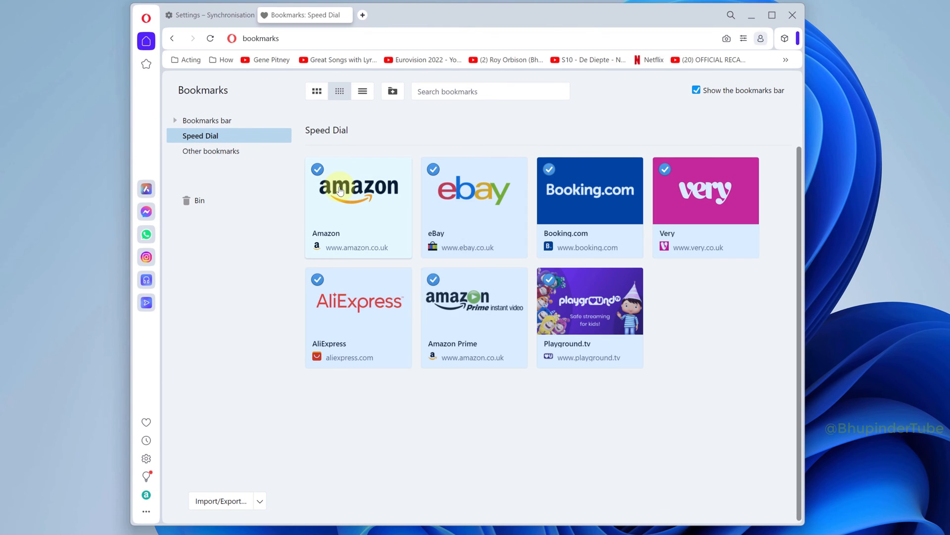
pyautogui.rightClick(340, 191)
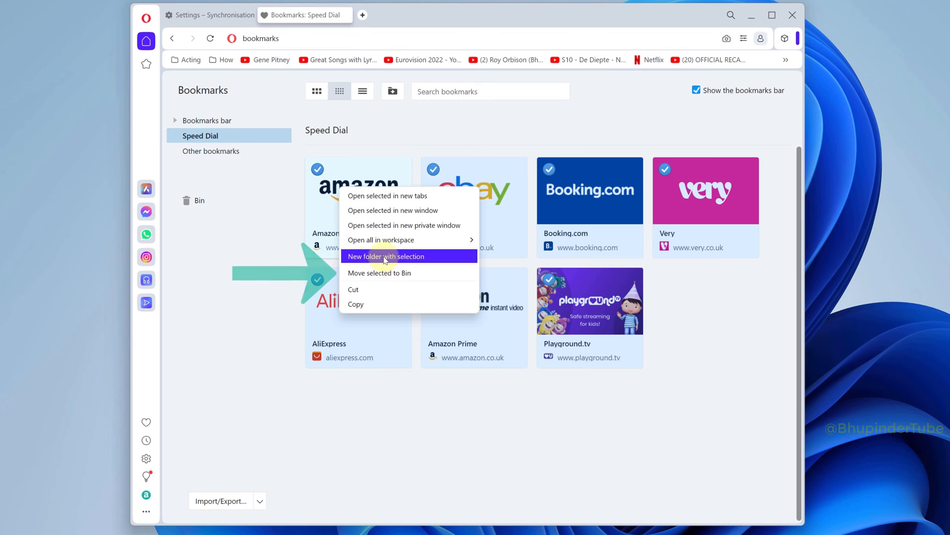
pyautogui.click(385, 255)
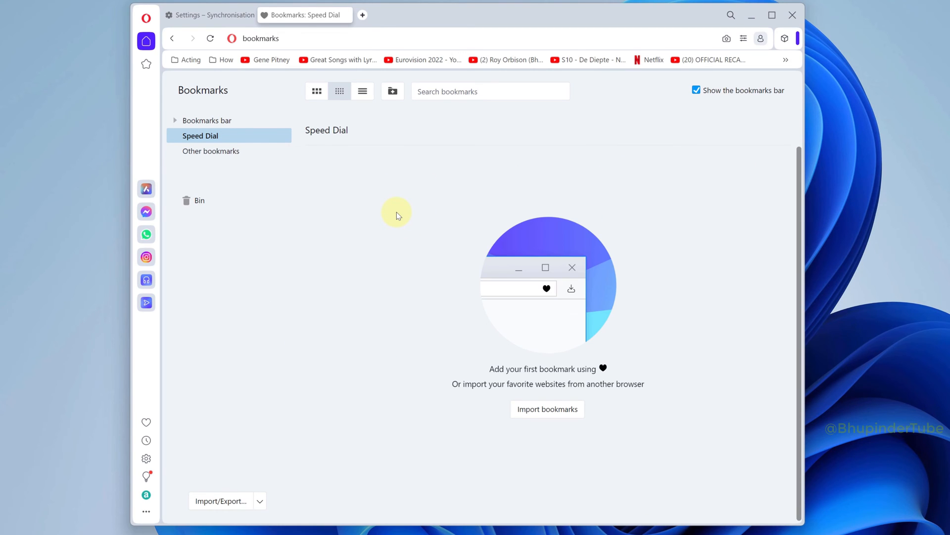
pyautogui.click(207, 120)
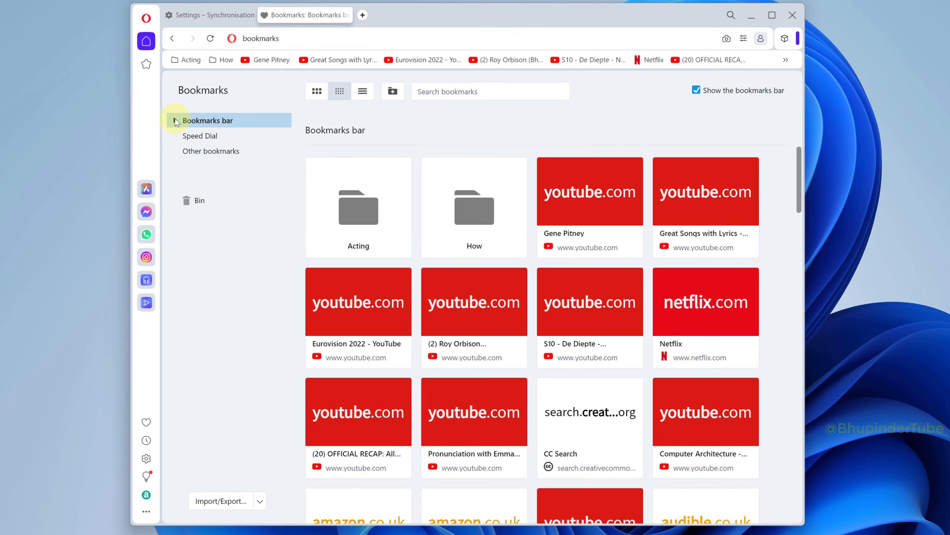
# - Navigate into the Imported folder under Bookmarks bar and enter its Speed Dials subfolder
pyautogui.click(175, 120)
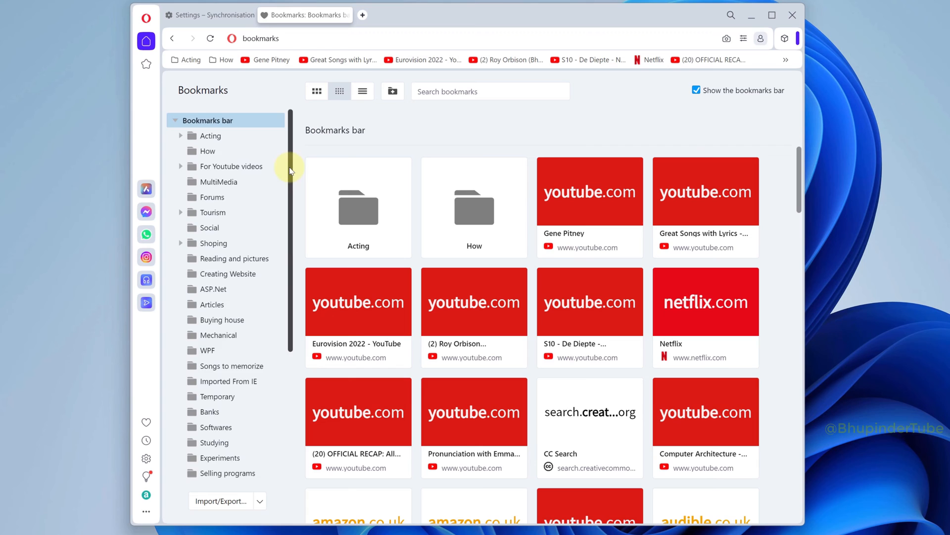
pyautogui.scroll(-3)
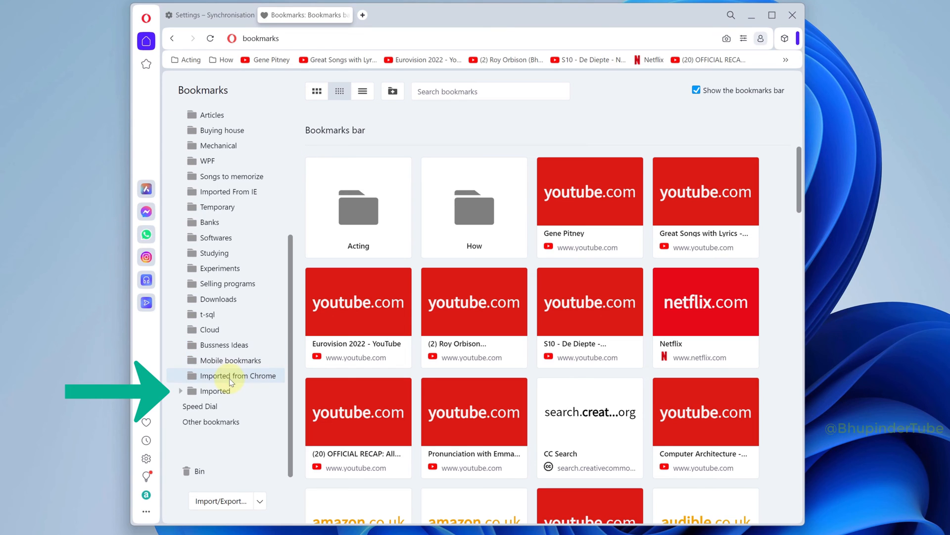
pyautogui.click(215, 390)
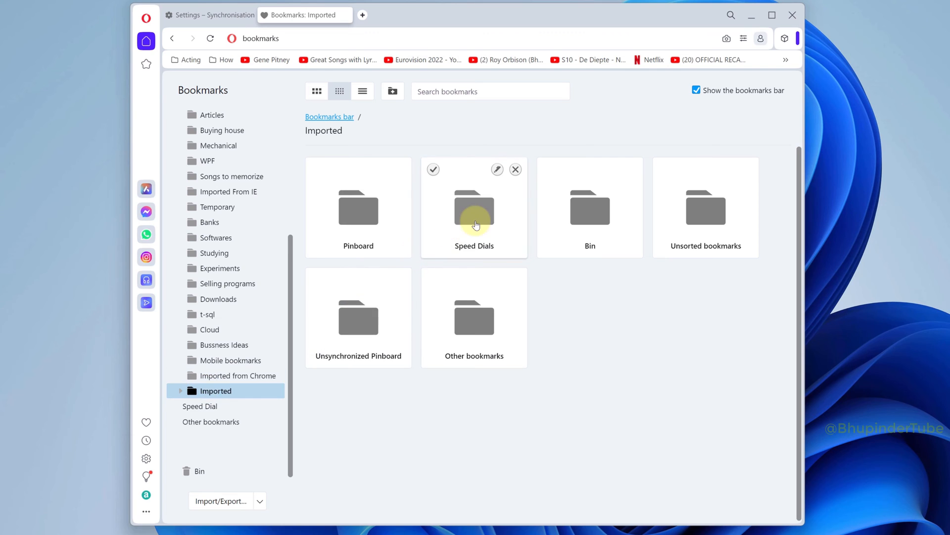
pyautogui.doubleClick(474, 209)
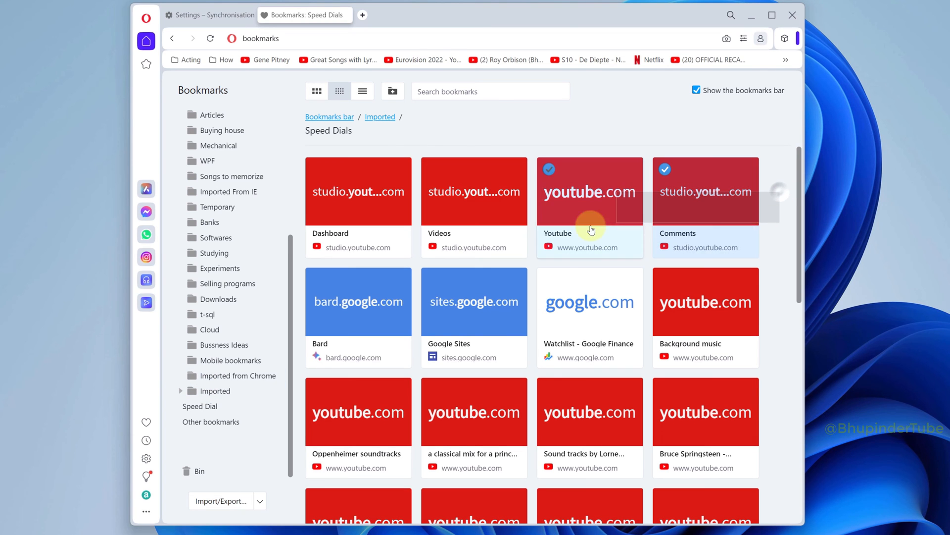
# - Copy all imported speed dials and paste them into the Speed Dial folder, returning to Imported
pyautogui.scroll(-3)
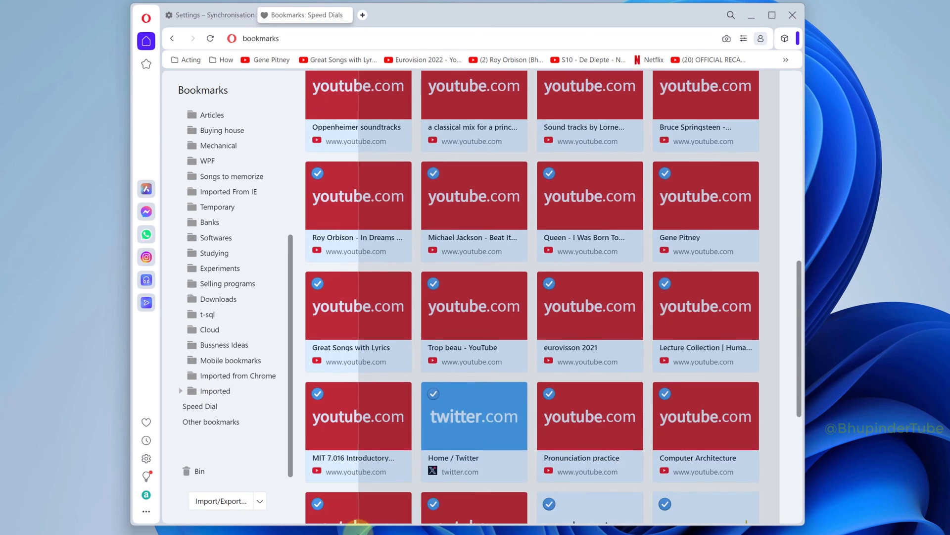
pyautogui.rightClick(474, 191)
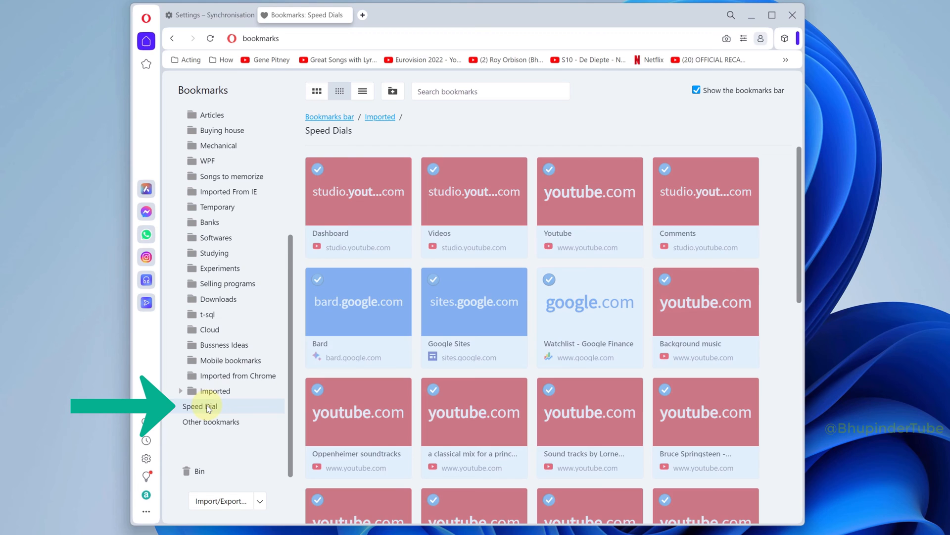
pyautogui.rightClick(451, 197)
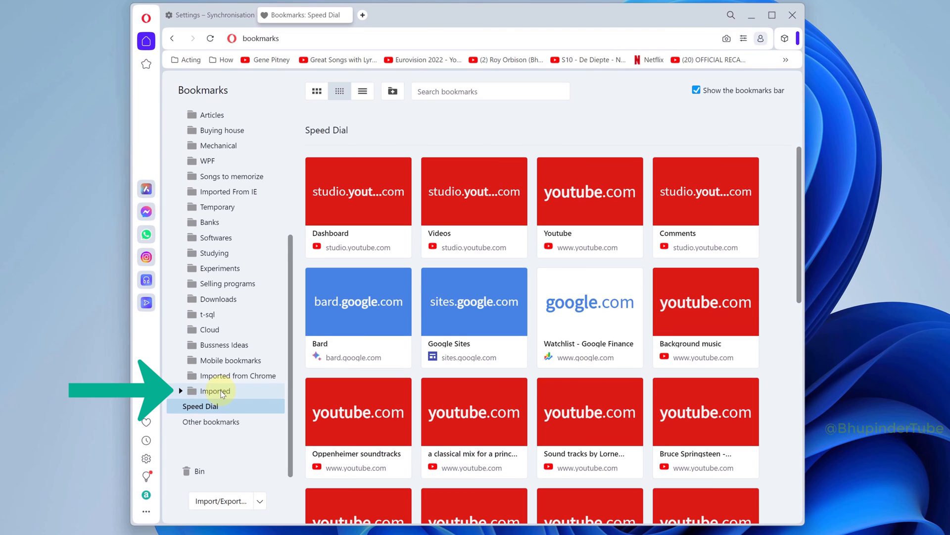
pyautogui.click(215, 390)
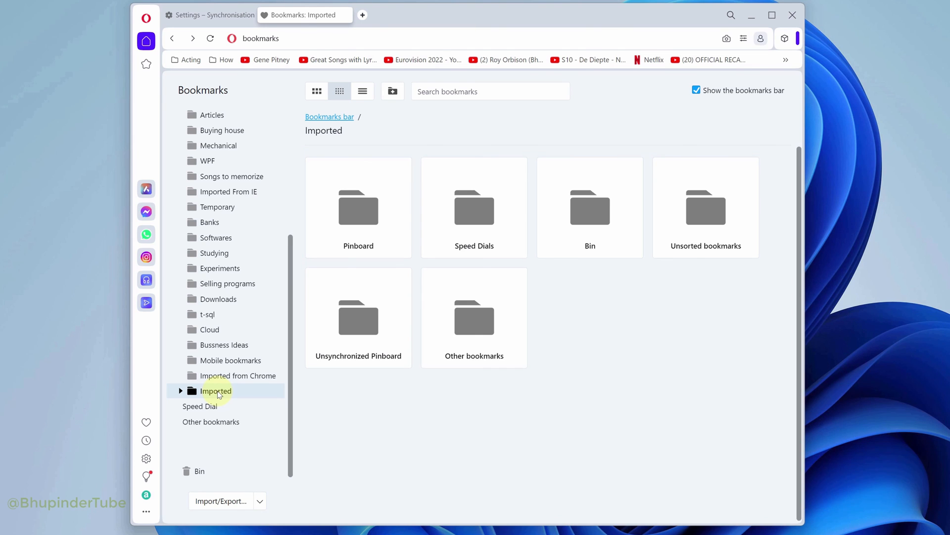
# - Move the leftover Imported folder to the Bin and show the restored dials on a new Speed Dial tab
pyautogui.rightClick(216, 390)
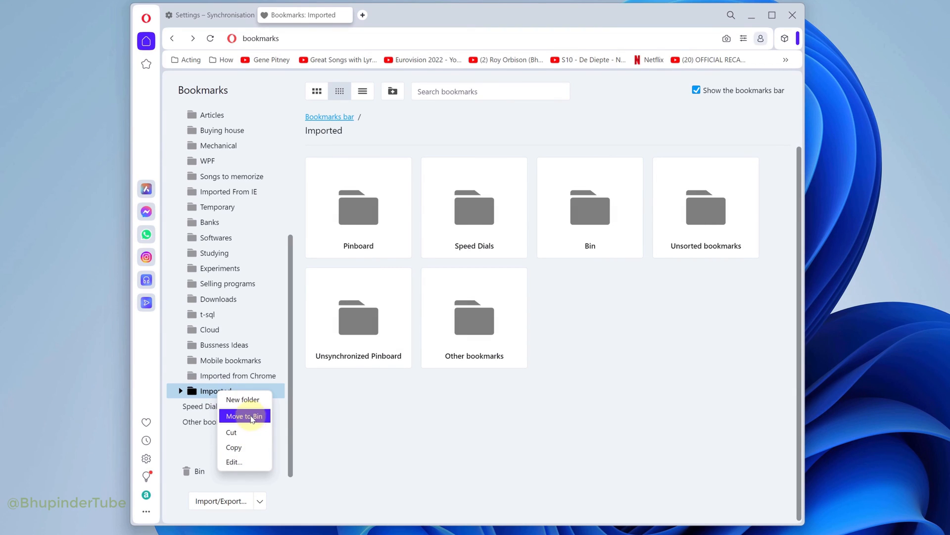
pyautogui.click(244, 416)
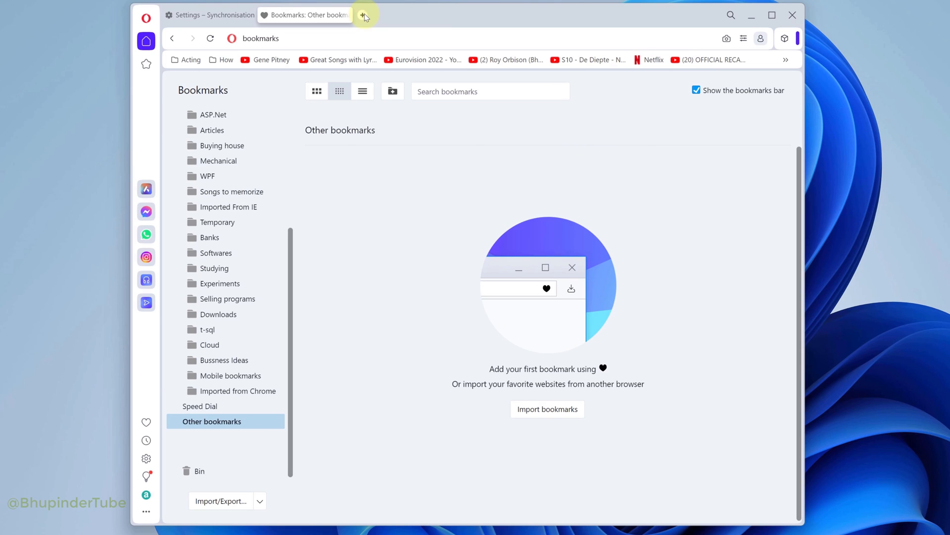
pyautogui.click(364, 15)
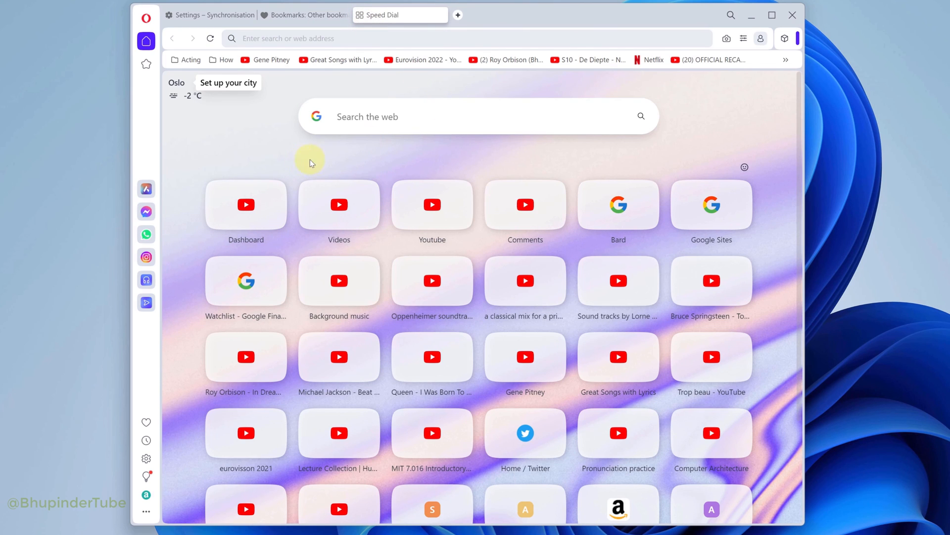
pyautogui.moveTo(767, 261)
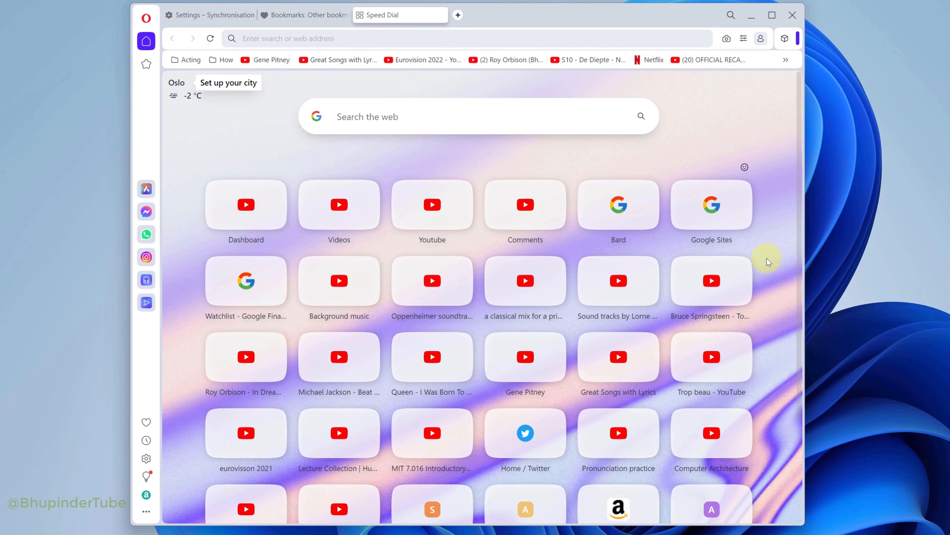